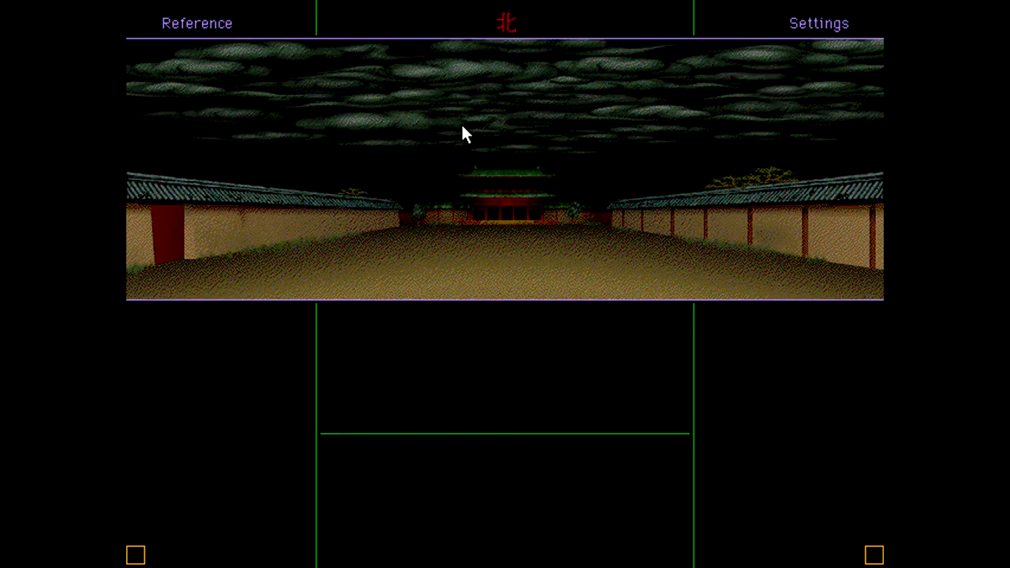
{"action": "mouse_move", "coordinate": [510, 134]}
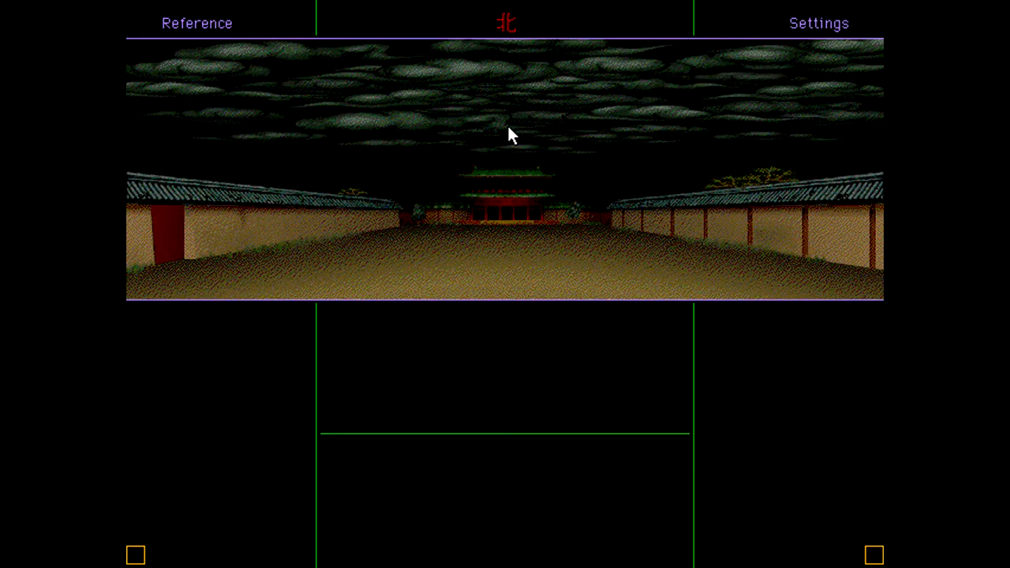
Read the Zennyo entry in the reference database, then return to the game
{"action": "left_click", "coordinate": [196, 22]}
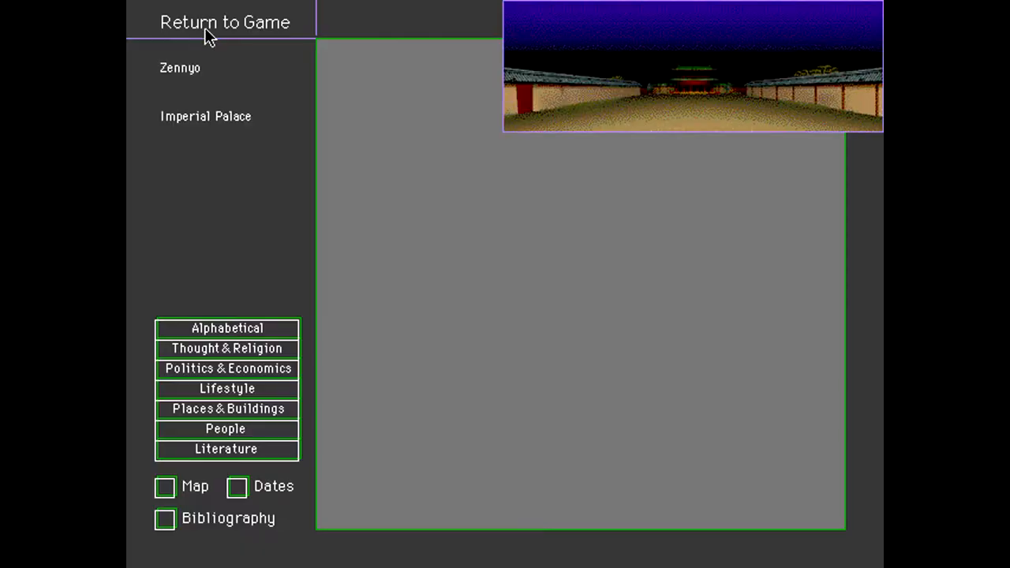
{"action": "left_click", "coordinate": [180, 68]}
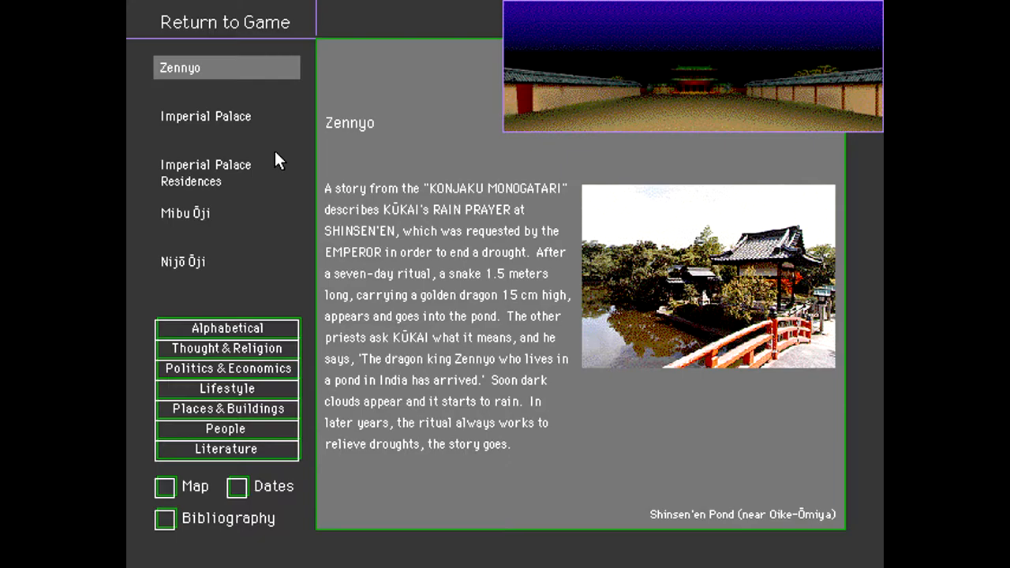
{"action": "left_click", "coordinate": [225, 22]}
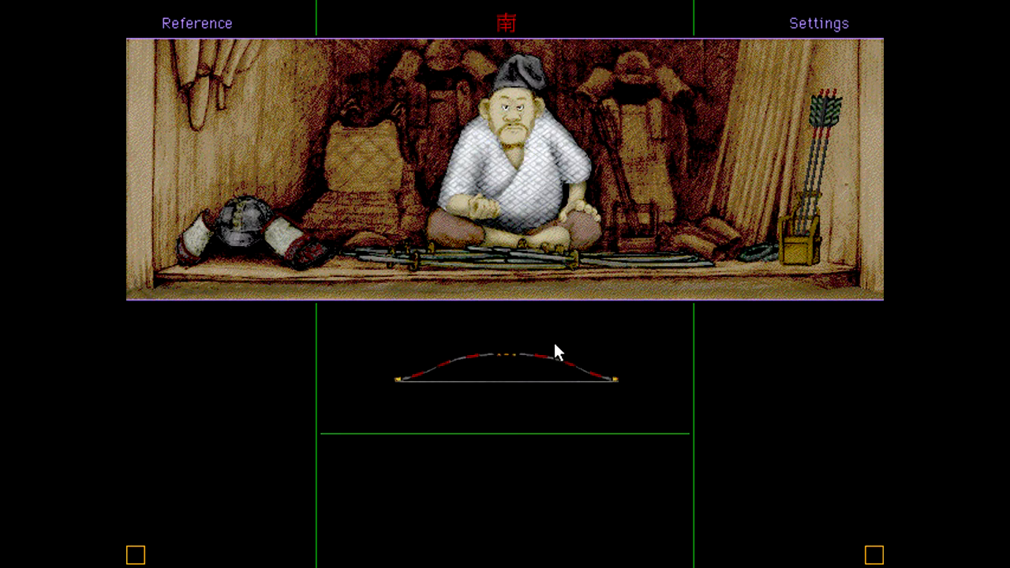
Pick the bow the armourer offers
{"action": "left_click", "coordinate": [509, 368]}
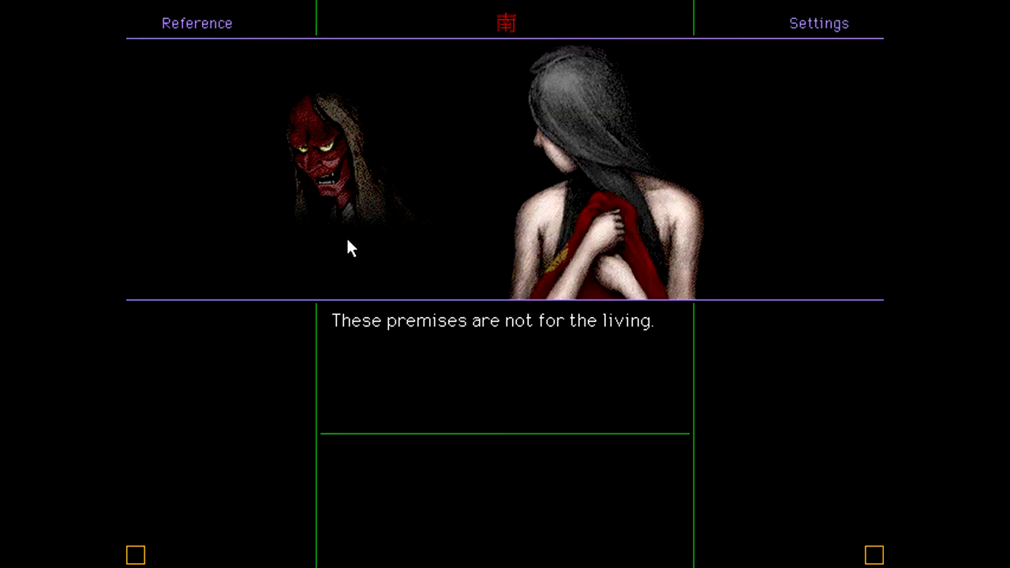
{"action": "mouse_move", "coordinate": [380, 237]}
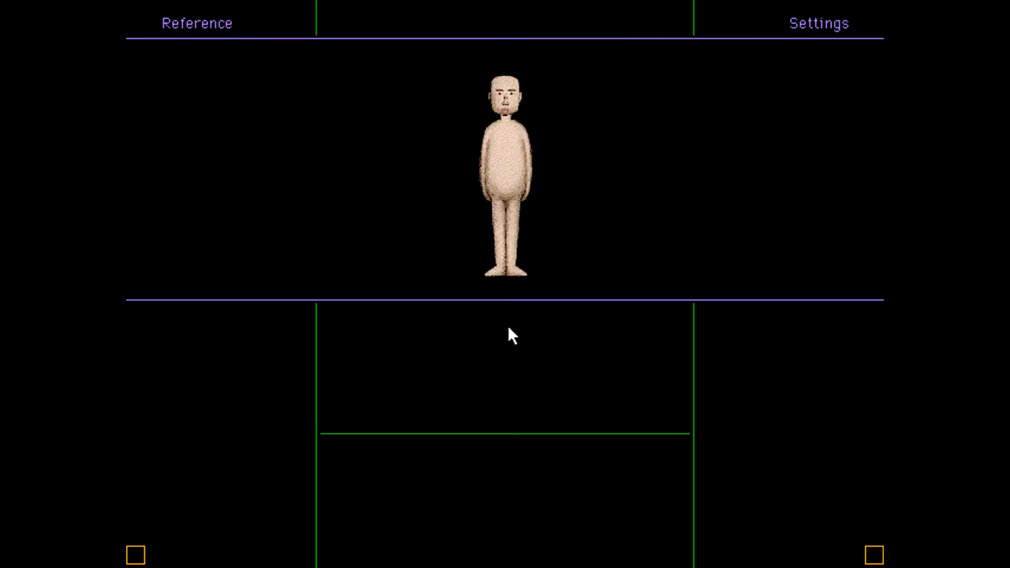
{"action": "mouse_move", "coordinate": [505, 217]}
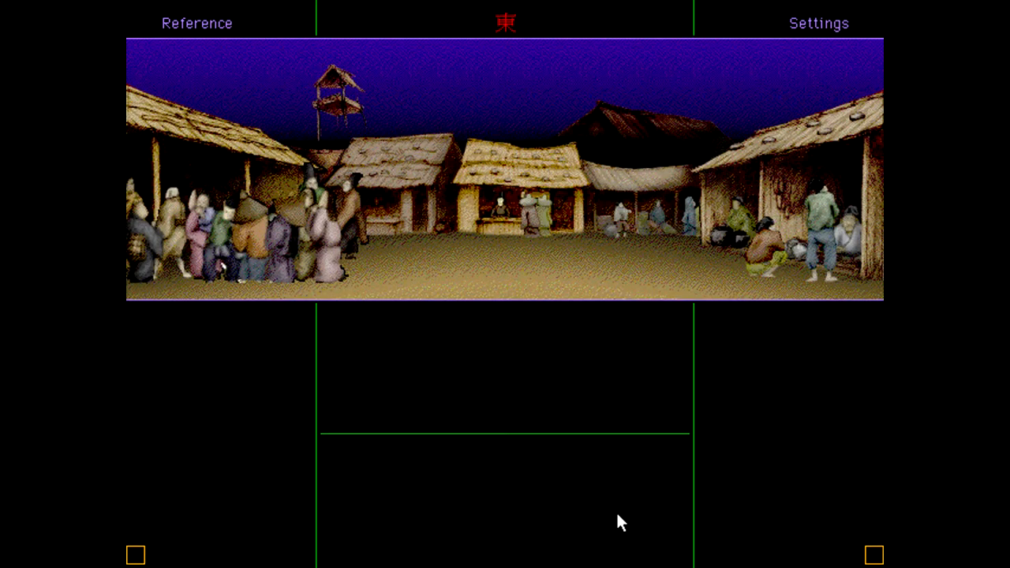
{"action": "mouse_move", "coordinate": [752, 467]}
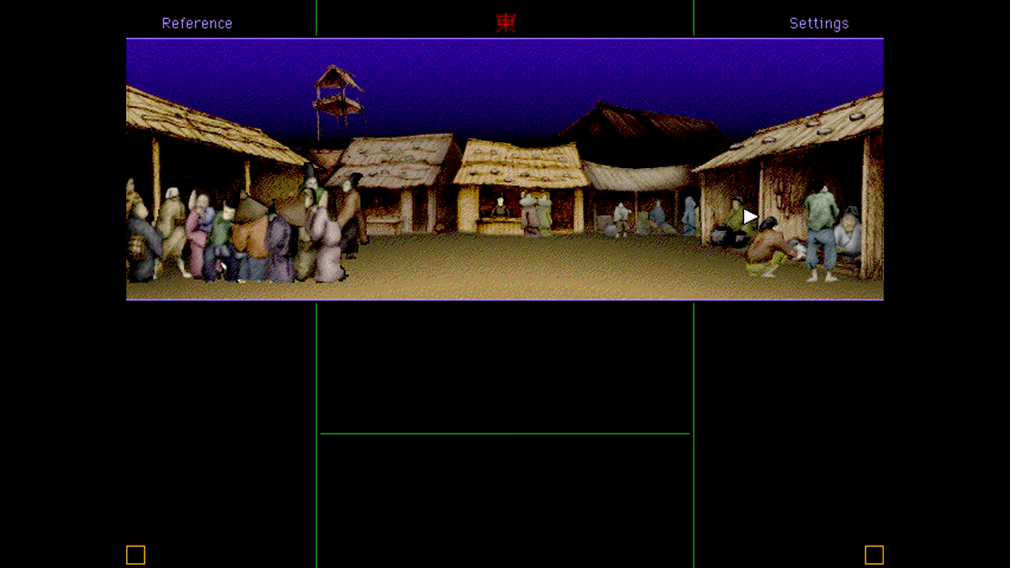
Walk onward through the market street
{"action": "left_click", "coordinate": [751, 217]}
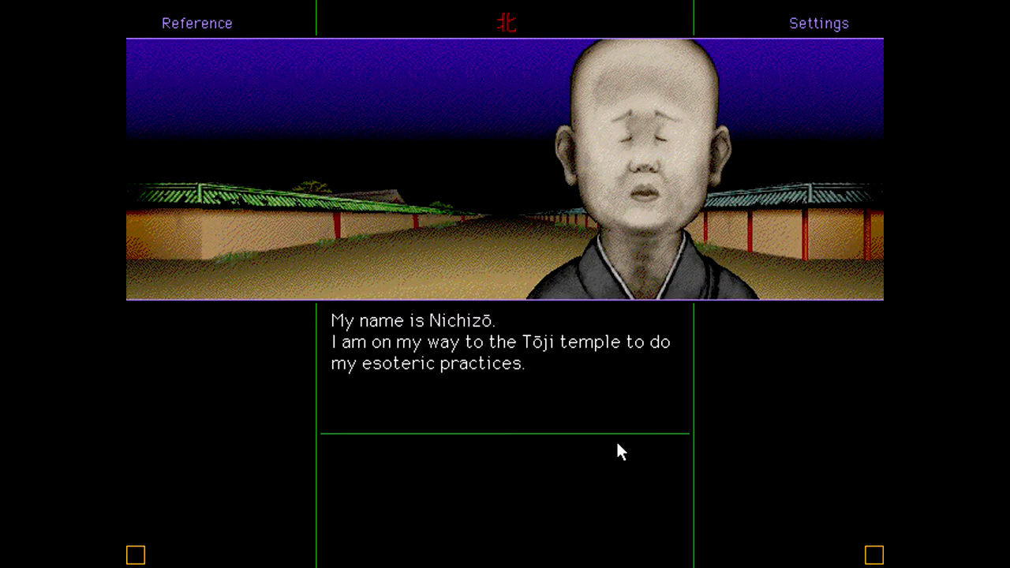
Continue the conversation with the monk Nichizō
{"action": "left_click", "coordinate": [505, 355]}
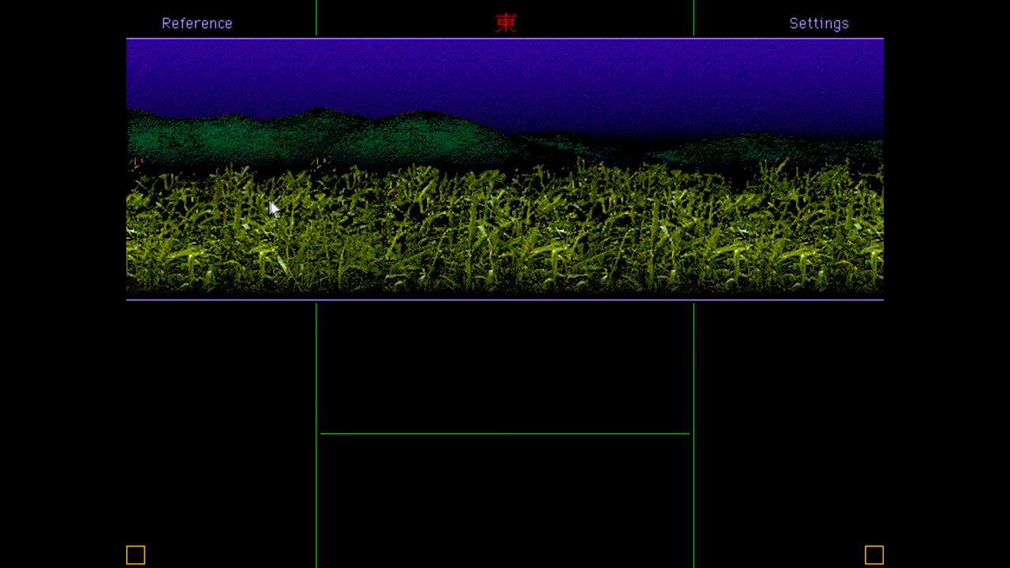
{"action": "mouse_move", "coordinate": [390, 281]}
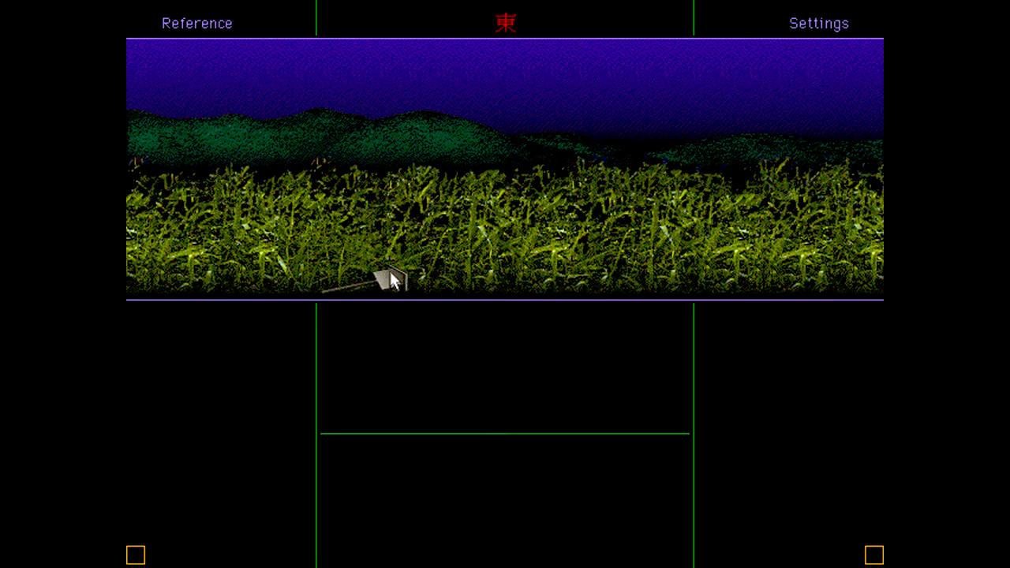
{"action": "mouse_move", "coordinate": [576, 384]}
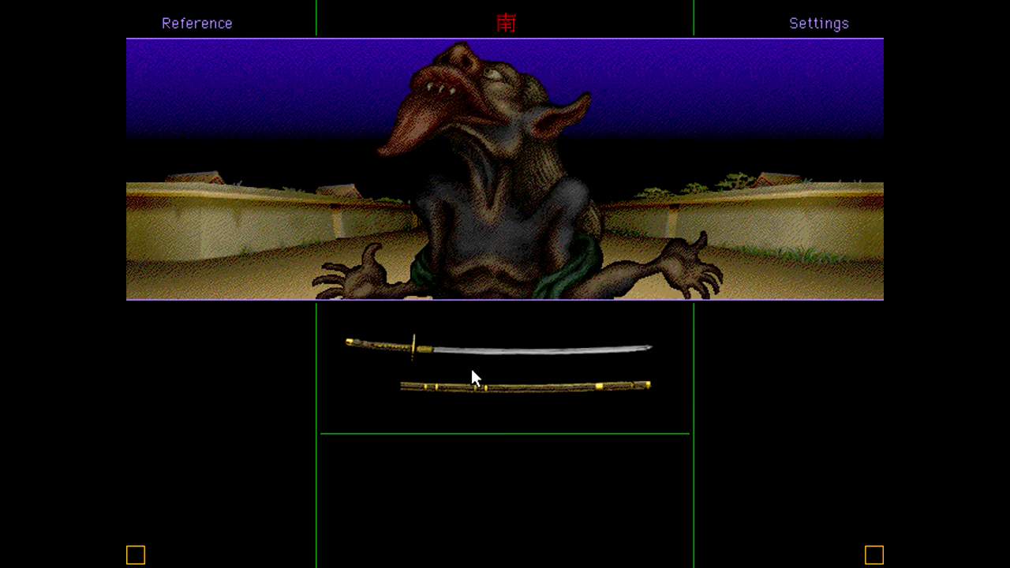
Take the sword, create male character 'uranov', and change the avatar's nose
{"action": "left_click", "coordinate": [474, 375]}
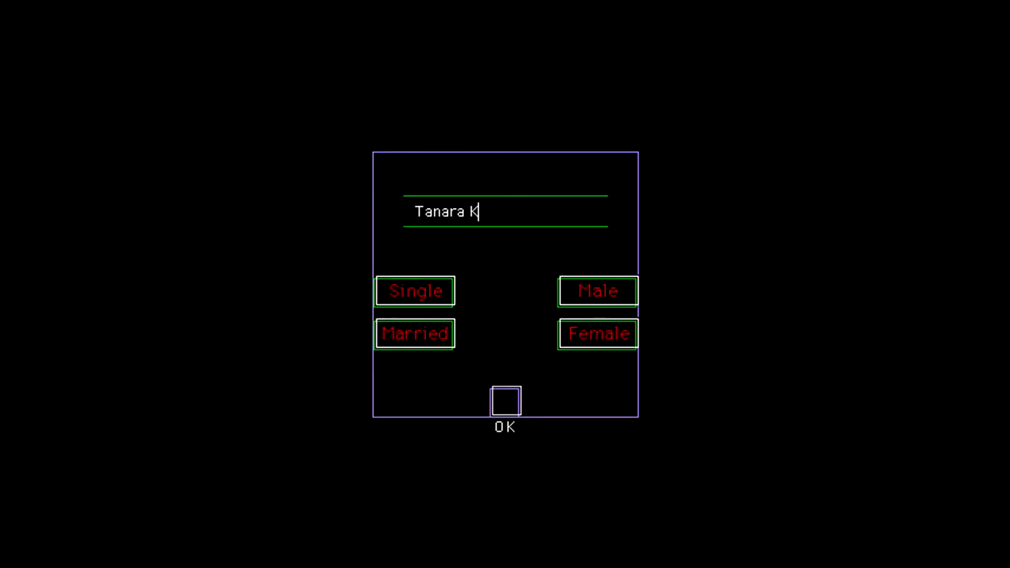
{"action": "type", "text": "uranov"}
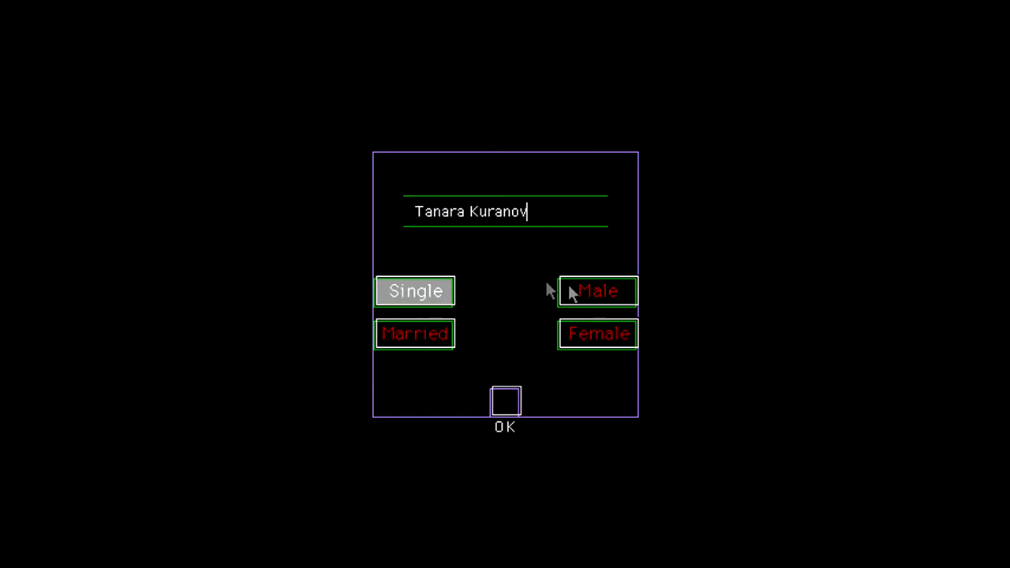
{"action": "left_click", "coordinate": [505, 403]}
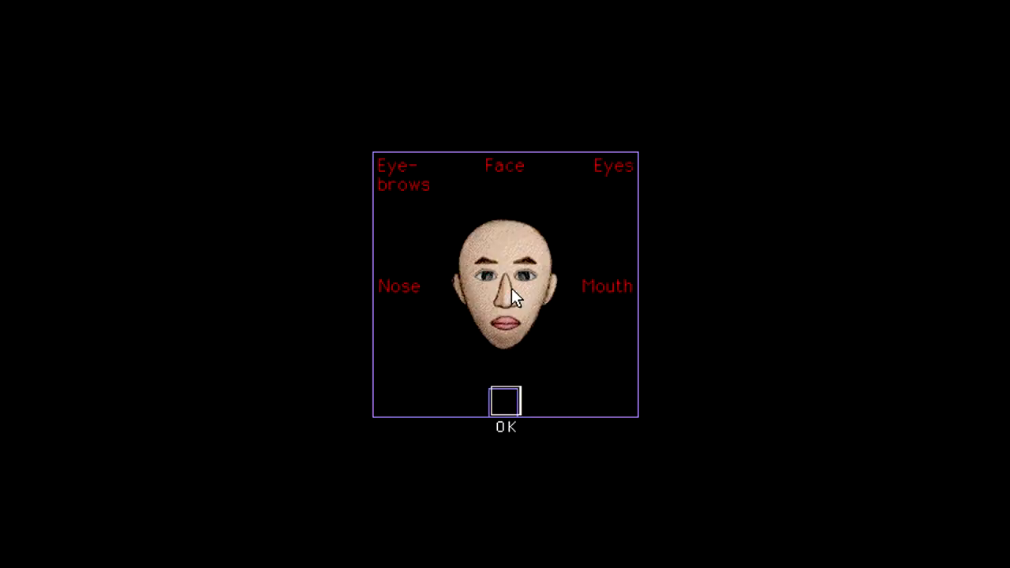
{"action": "left_click", "coordinate": [404, 175]}
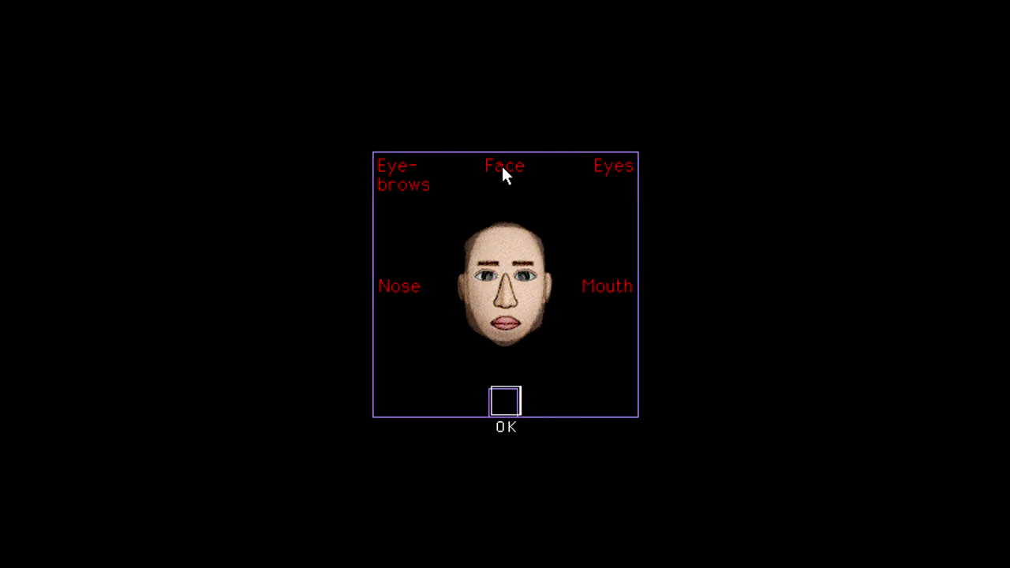
Give the avatar a different face shape and mouth style
{"action": "left_click", "coordinate": [505, 402]}
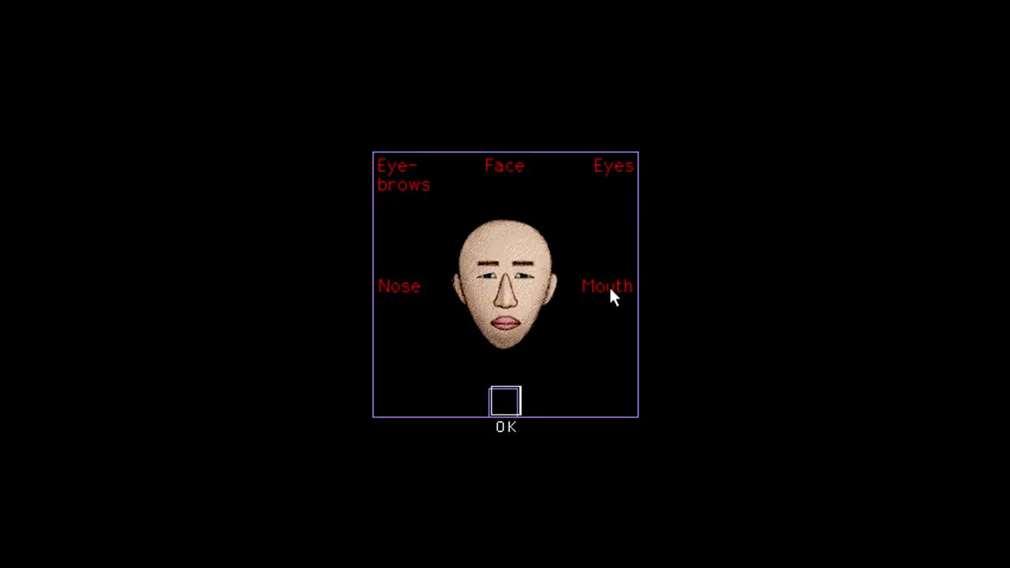
{"action": "left_click", "coordinate": [607, 286]}
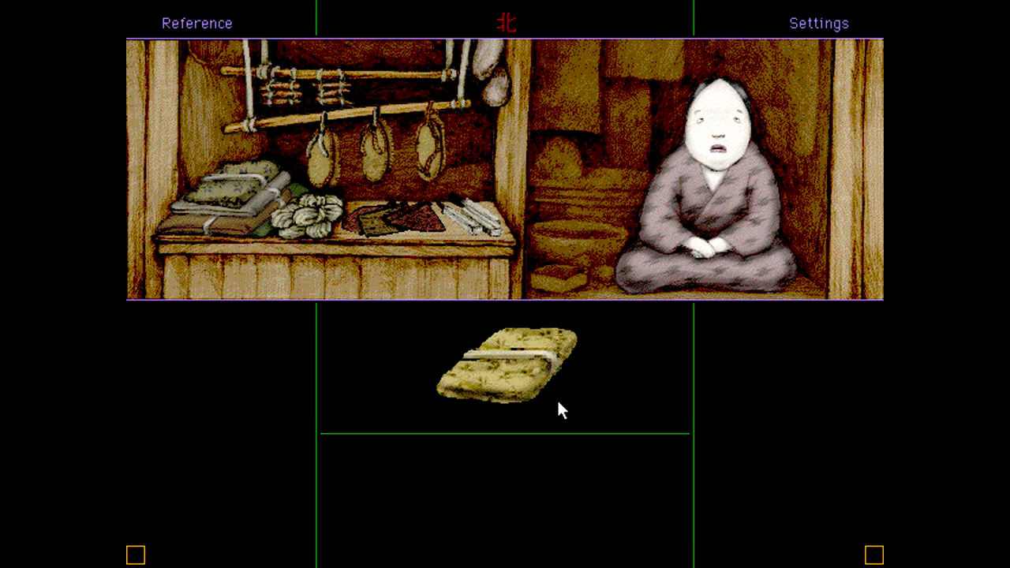
Keep exploring past the shop toward the monster encounters
{"action": "left_click", "coordinate": [513, 371]}
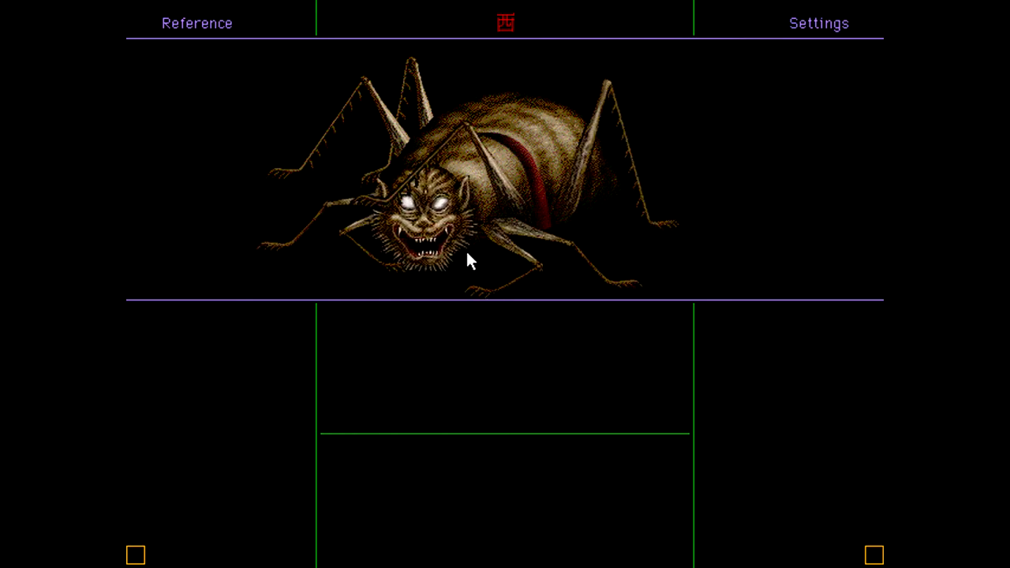
{"action": "mouse_move", "coordinate": [452, 225]}
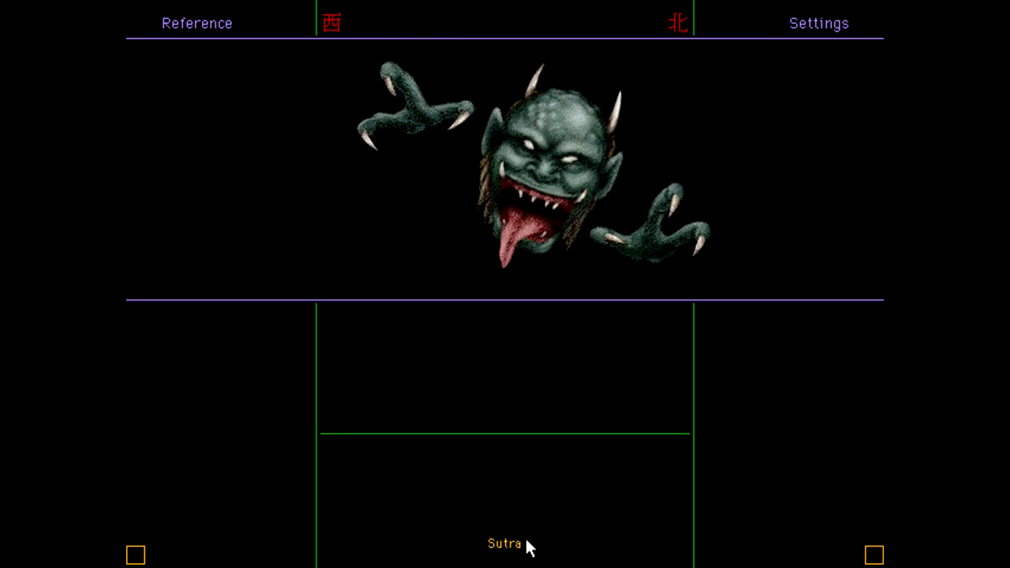
Chant a sutra against the ogre, then look up Rajōmon in the reference
{"action": "left_click", "coordinate": [500, 544]}
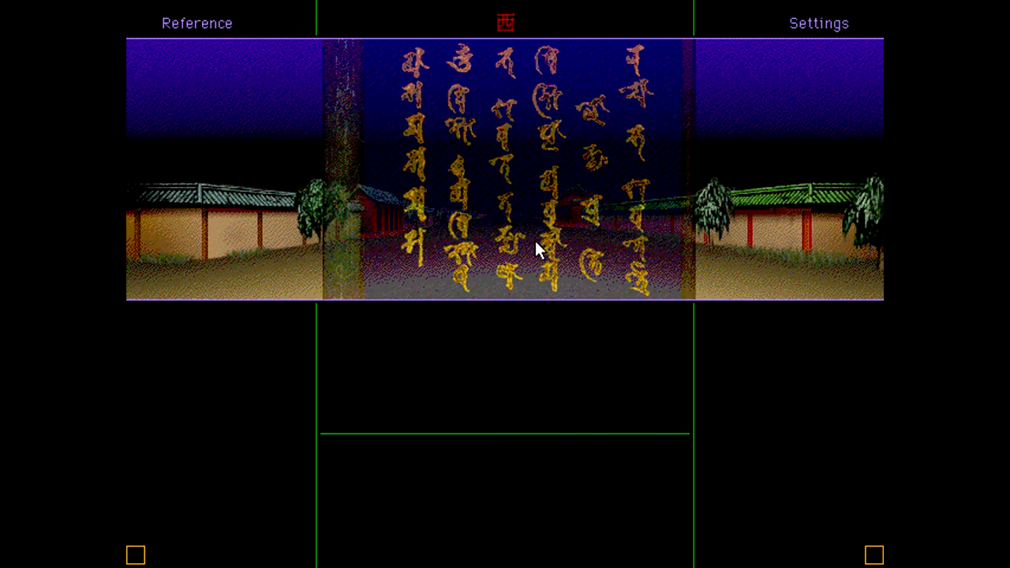
{"action": "mouse_move", "coordinate": [764, 220]}
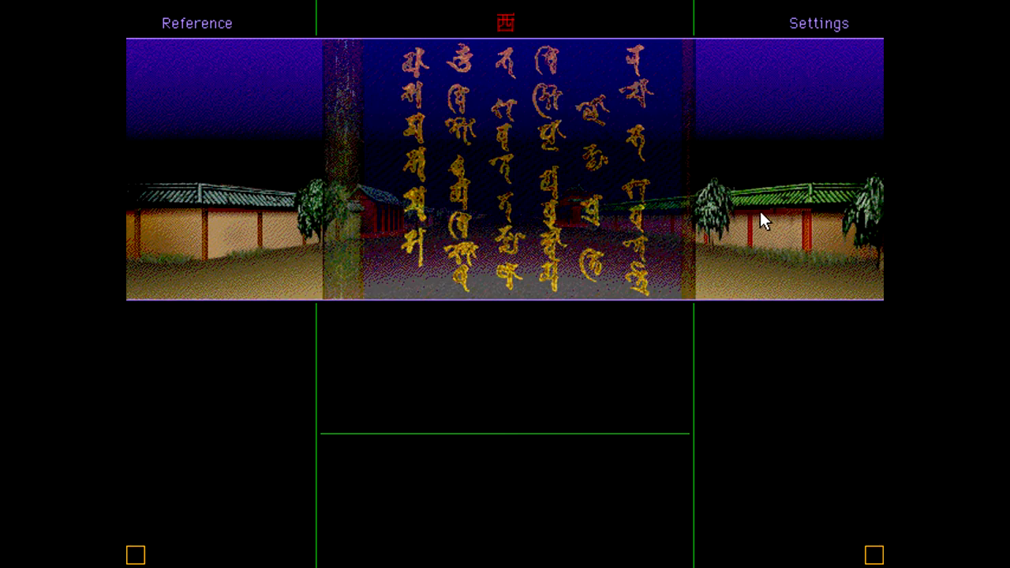
{"action": "left_click", "coordinate": [197, 23]}
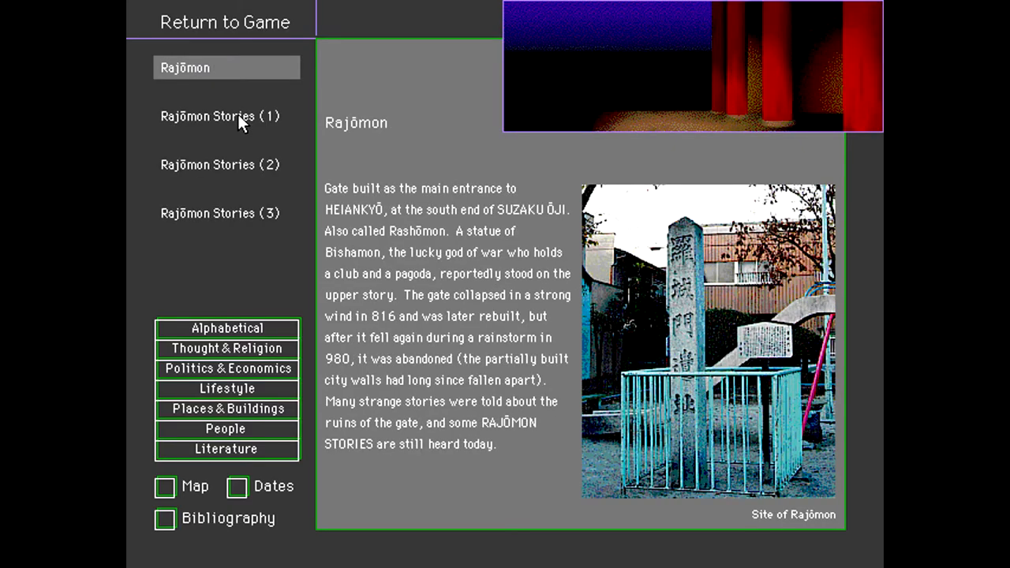
Read Rajōmon Stories (1) and (2) and Social Rank, then return to the game
{"action": "left_click", "coordinate": [221, 117]}
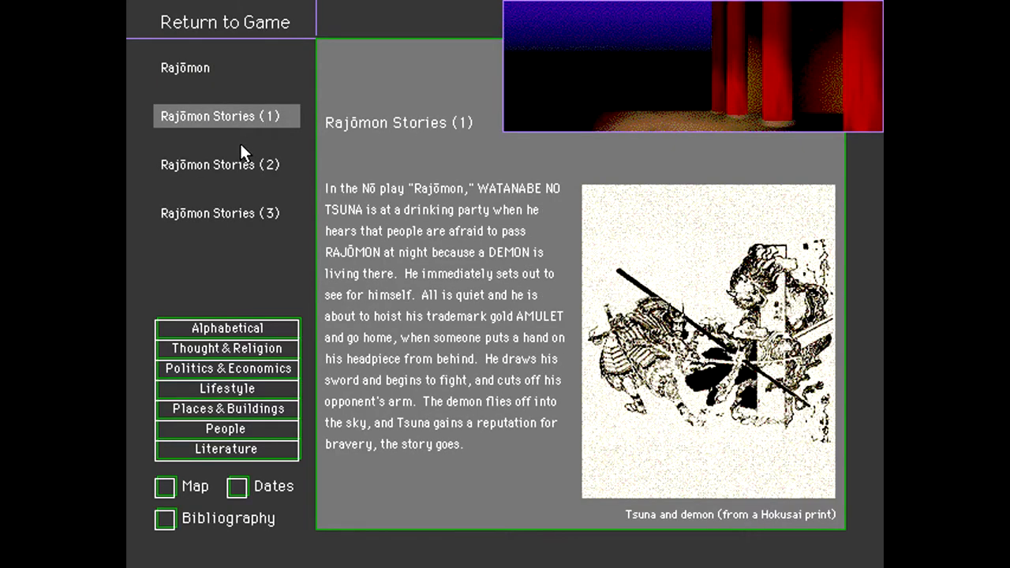
{"action": "left_click", "coordinate": [220, 165]}
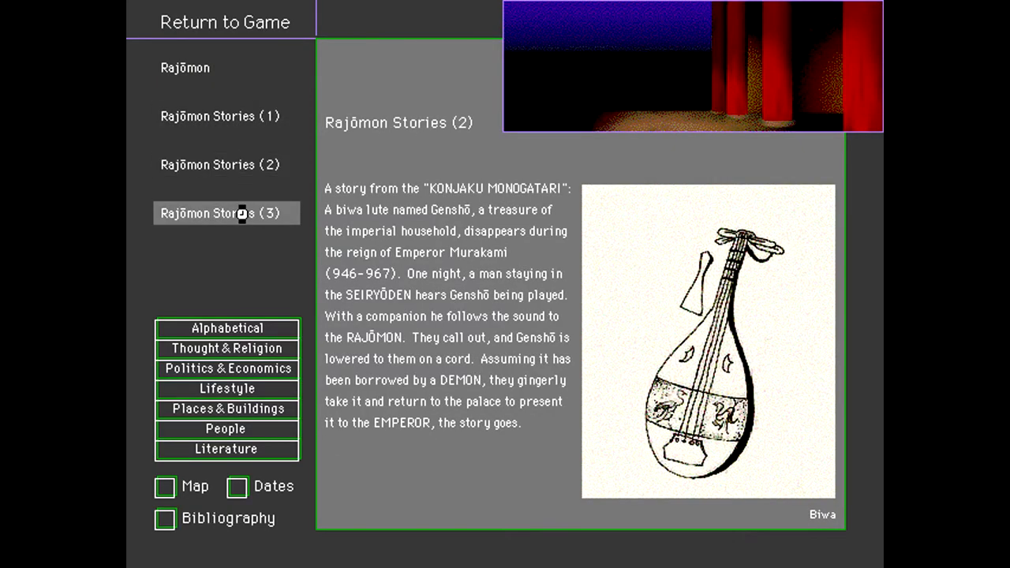
{"action": "left_click", "coordinate": [227, 213]}
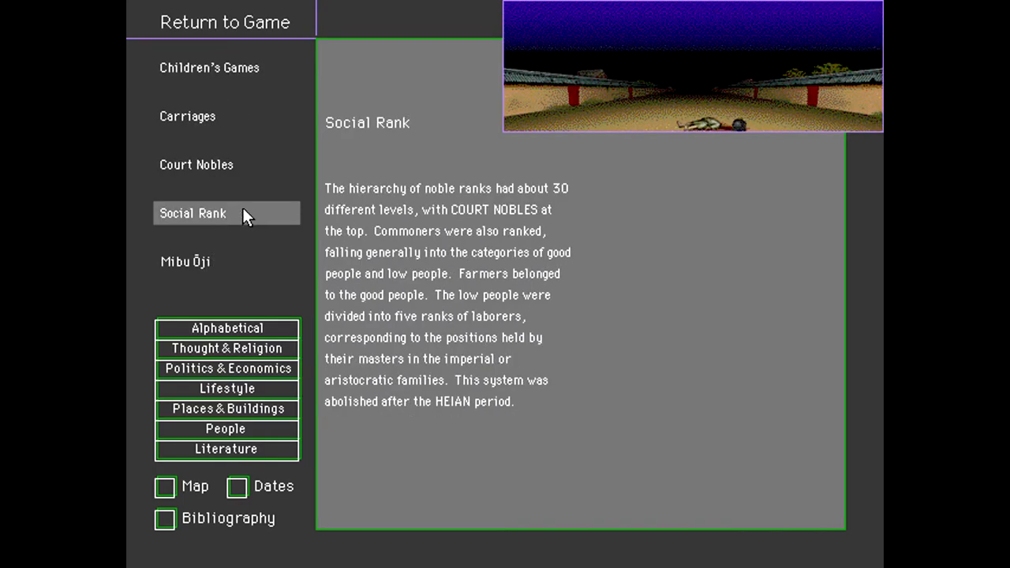
{"action": "left_click", "coordinate": [225, 22]}
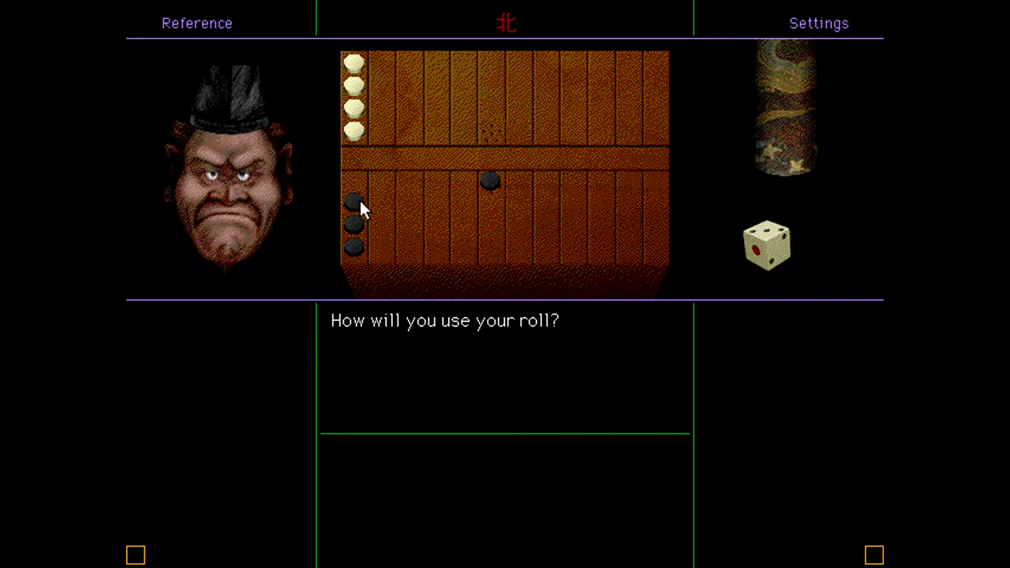
{"action": "mouse_move", "coordinate": [362, 204]}
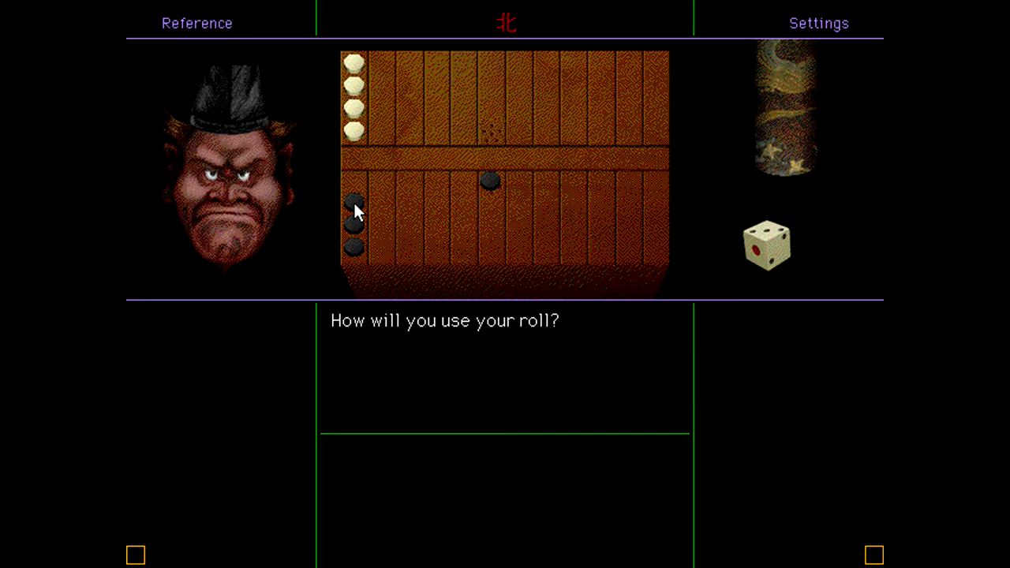
Move a black piece on the board with the die roll
{"action": "left_click", "coordinate": [354, 206]}
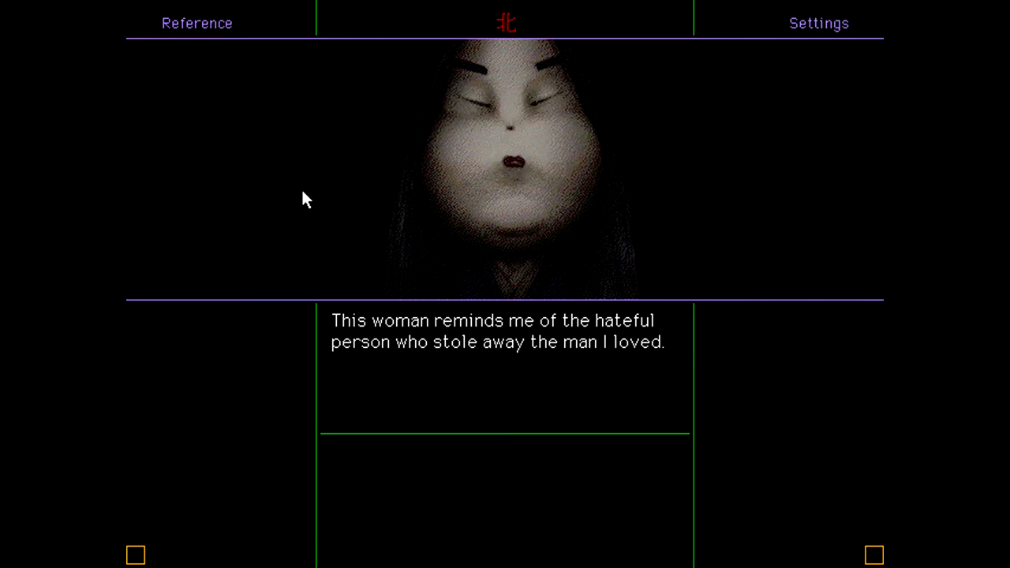
Leave the ghost and walk east to the noble asking whether the dead have souls
{"action": "left_click", "coordinate": [505, 355]}
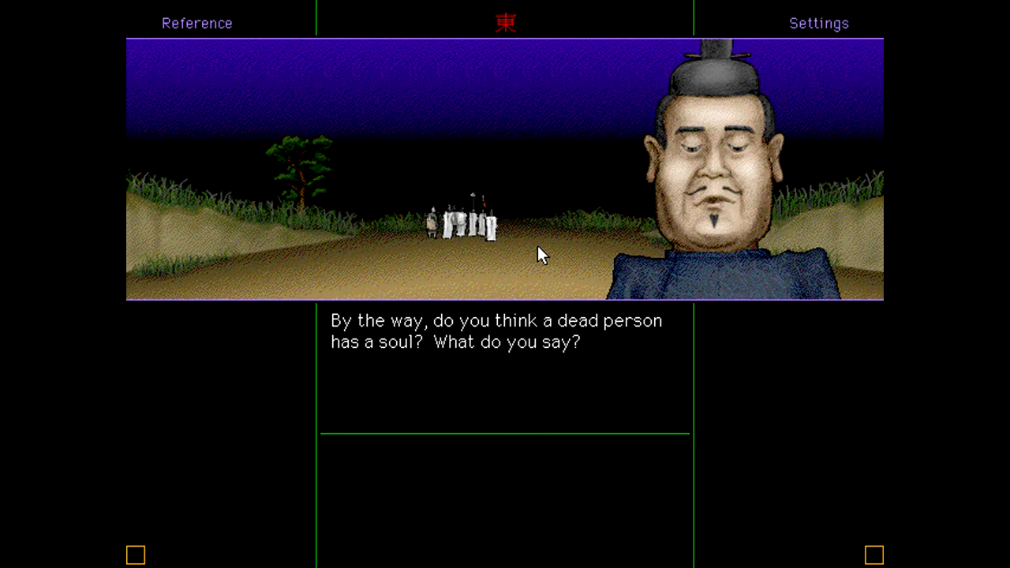
{"action": "mouse_move", "coordinate": [679, 263]}
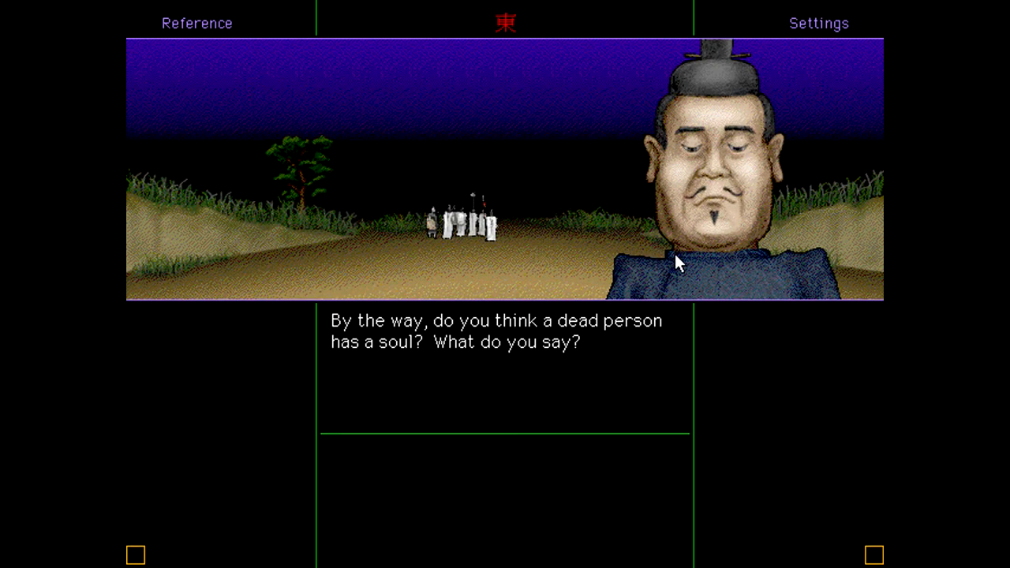